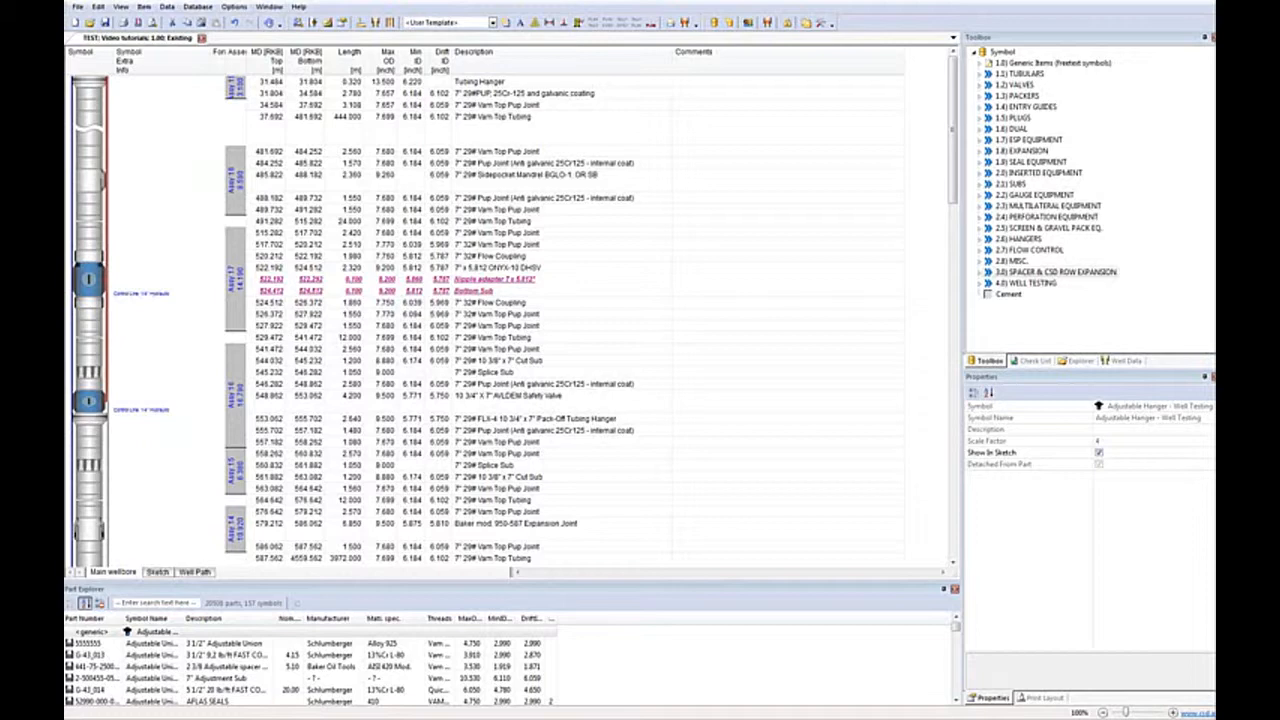
pyautogui.moveTo(210, 7)
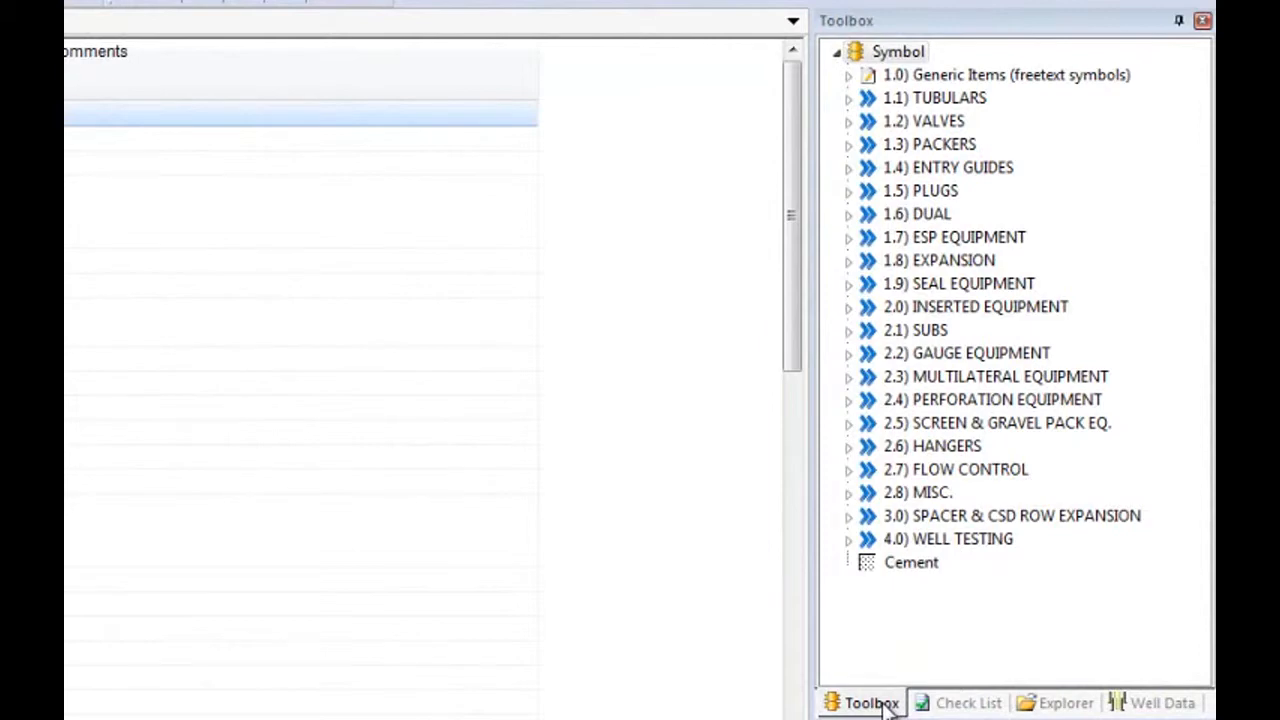
# On the Check List, mark Check Perforations and Check Well Hole as completed
pyautogui.click(967, 702)
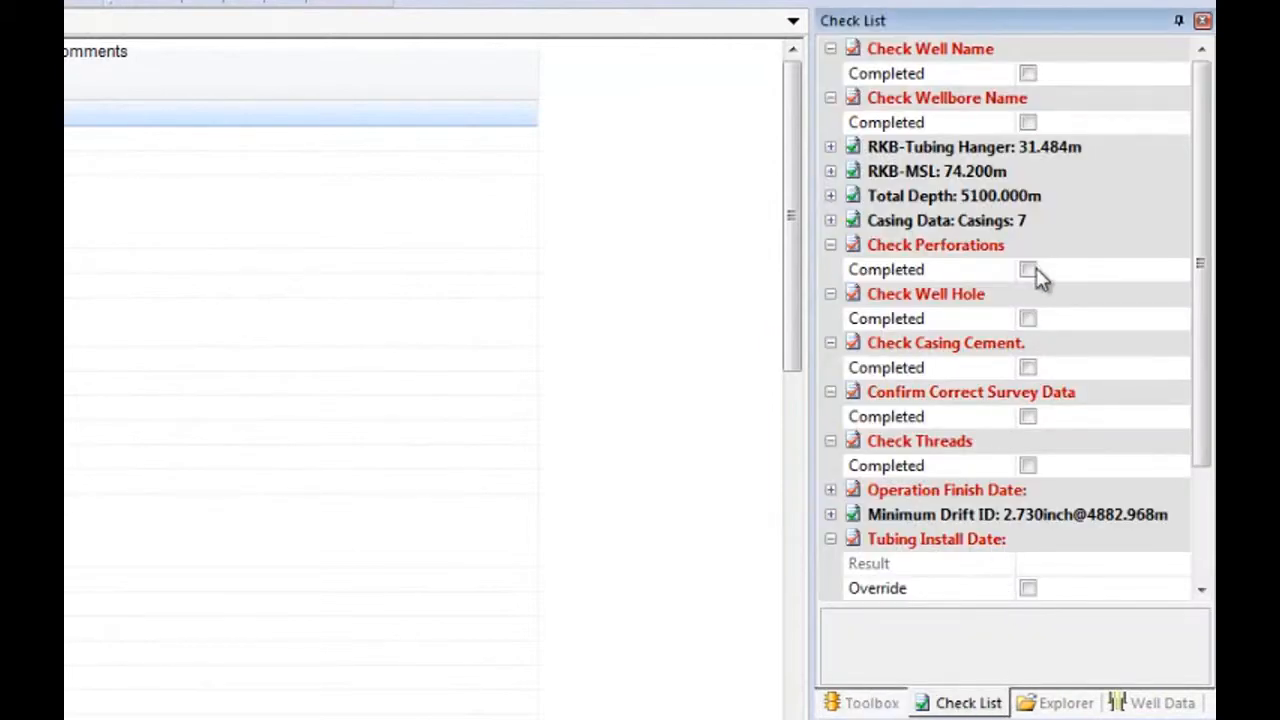
pyautogui.click(1028, 269)
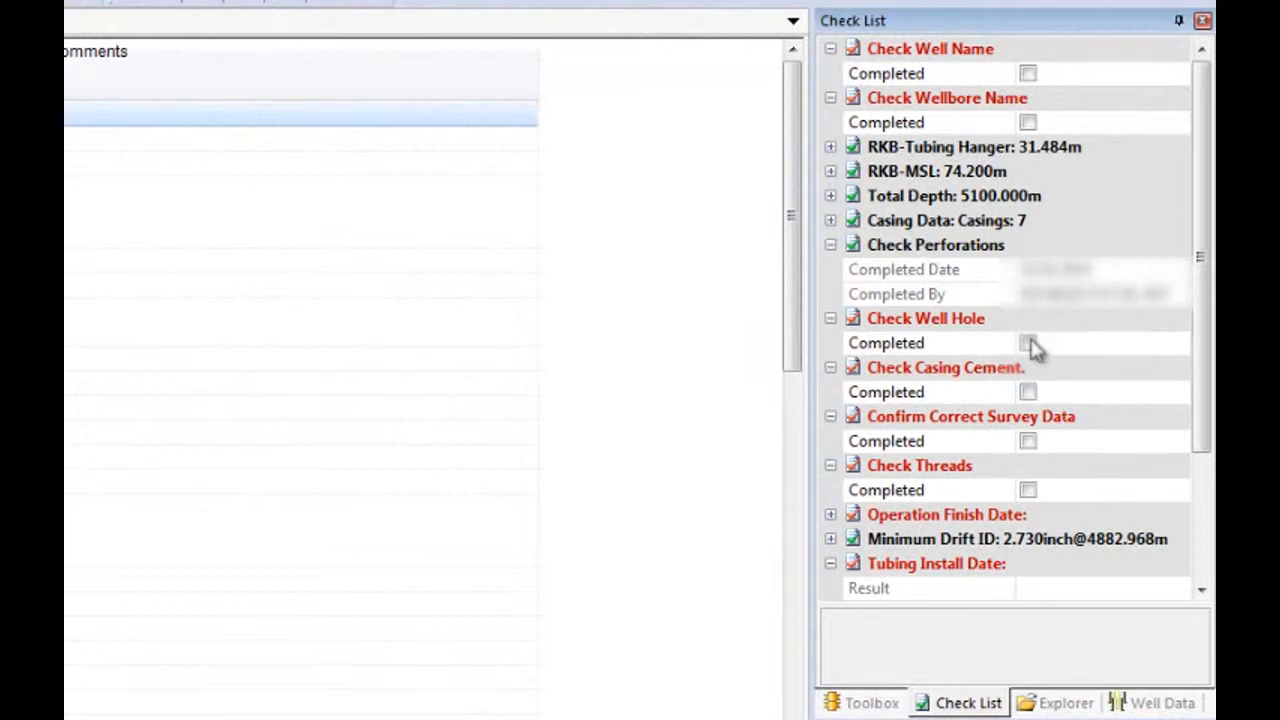
pyautogui.click(830, 318)
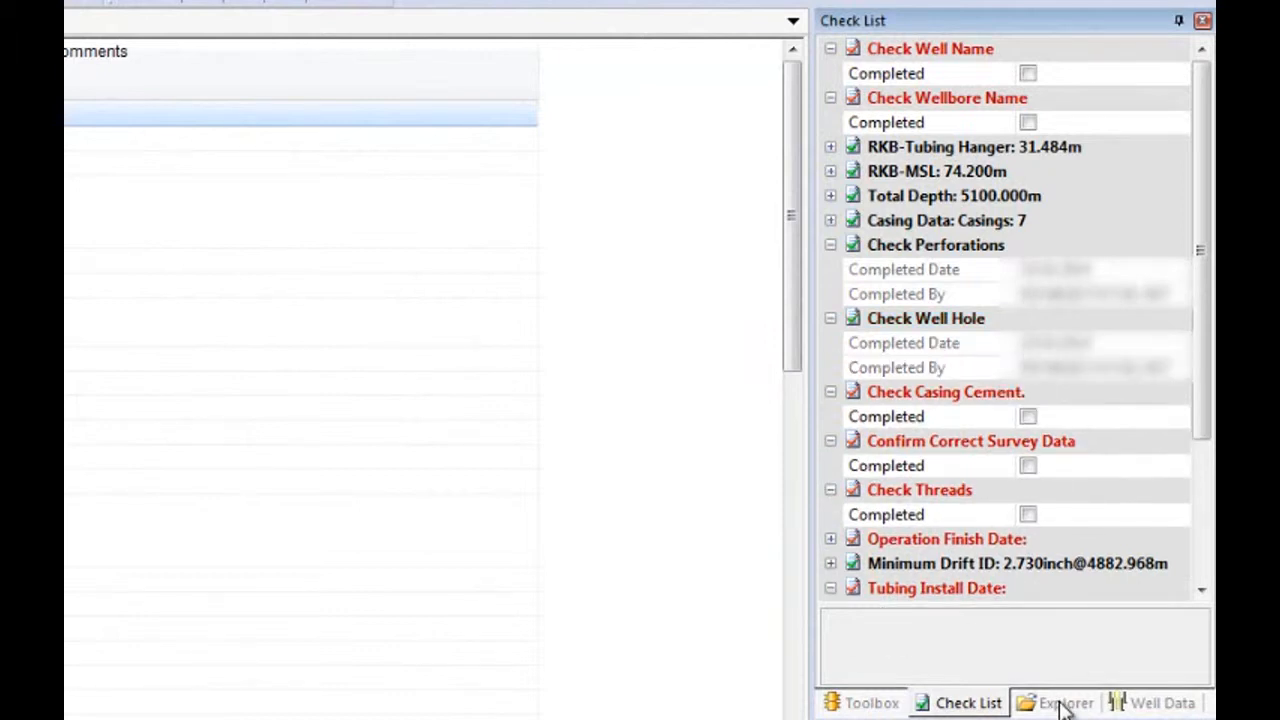
# Visit the Explorer and Well Data tabs and choose the Formation data category
pyautogui.click(1064, 702)
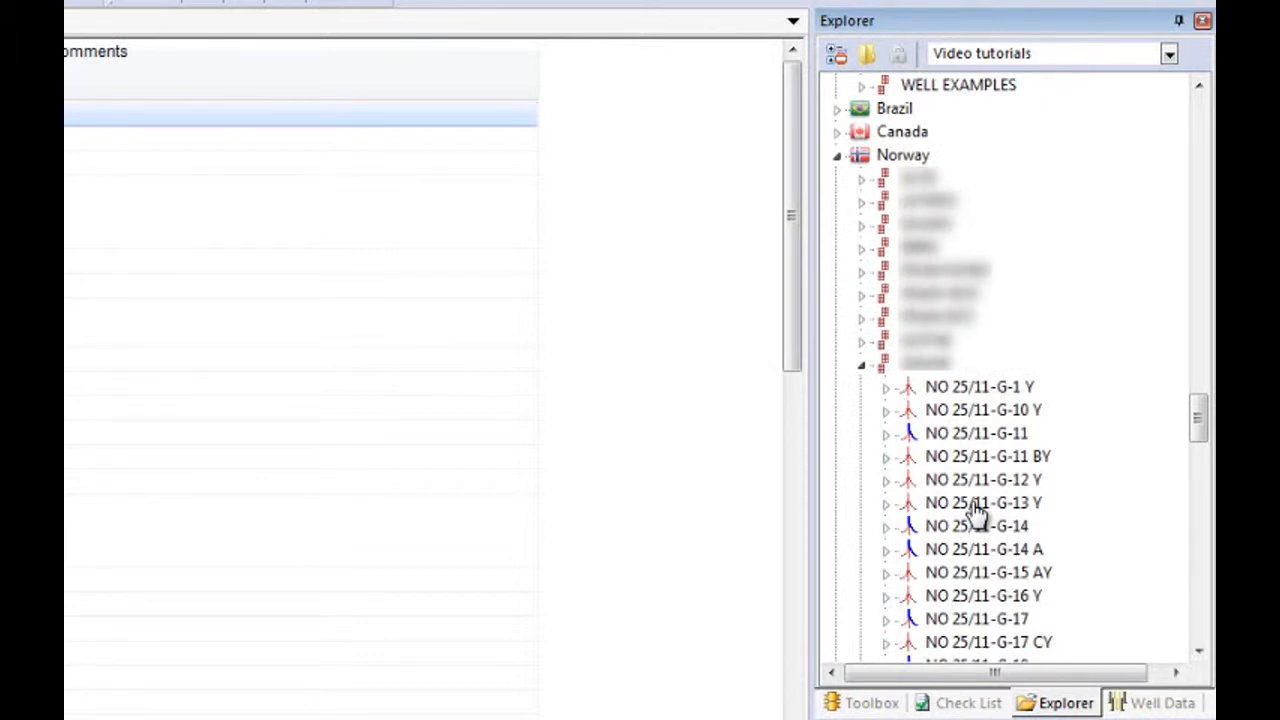
pyautogui.click(1162, 702)
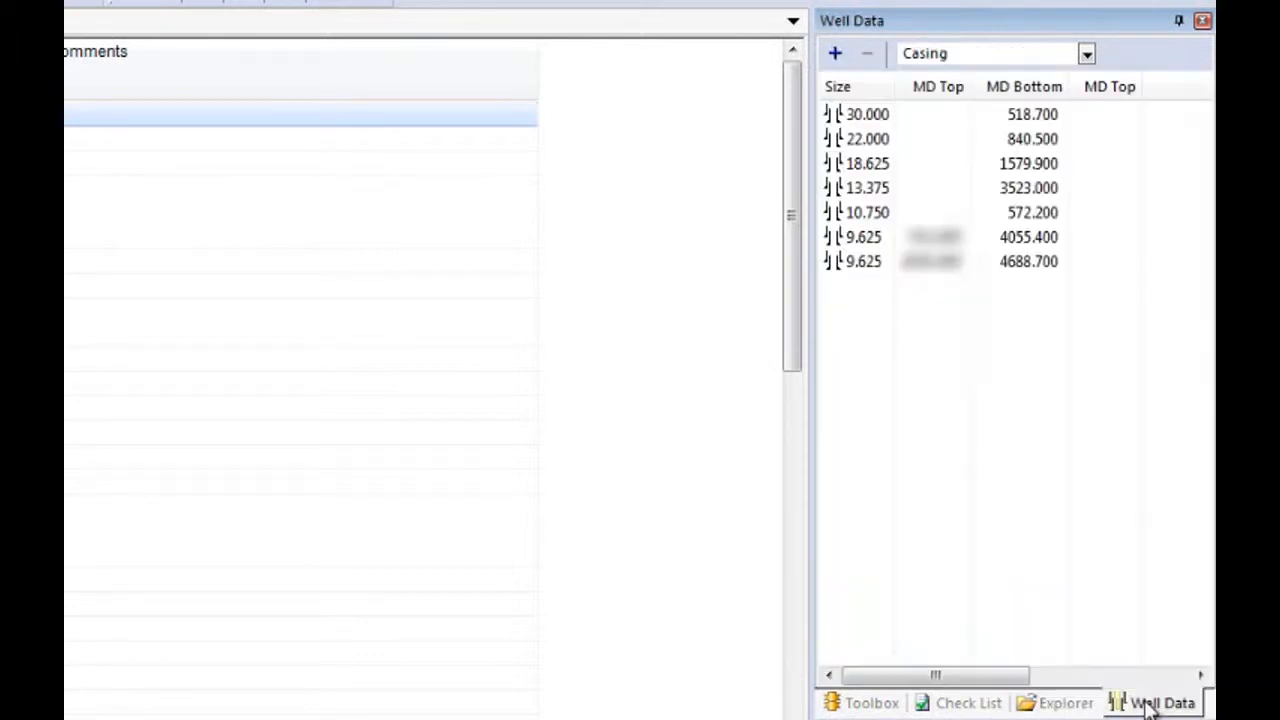
pyautogui.click(1087, 53)
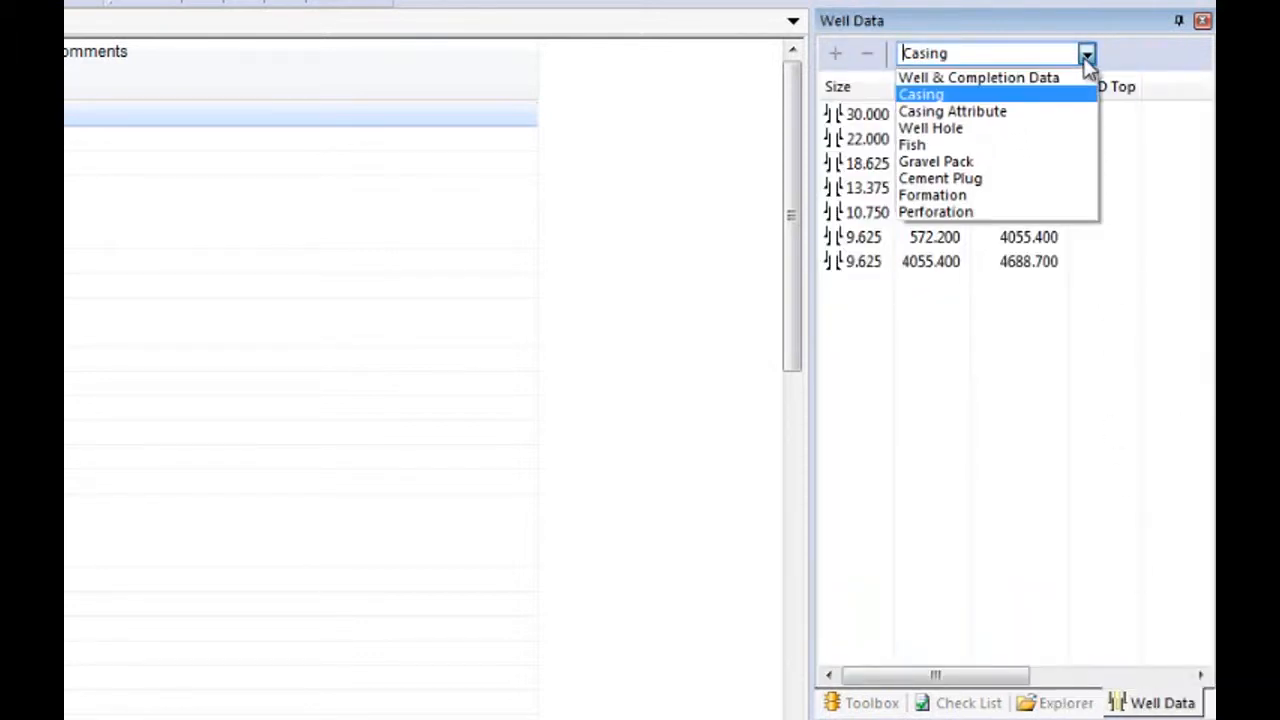
pyautogui.moveTo(932, 194)
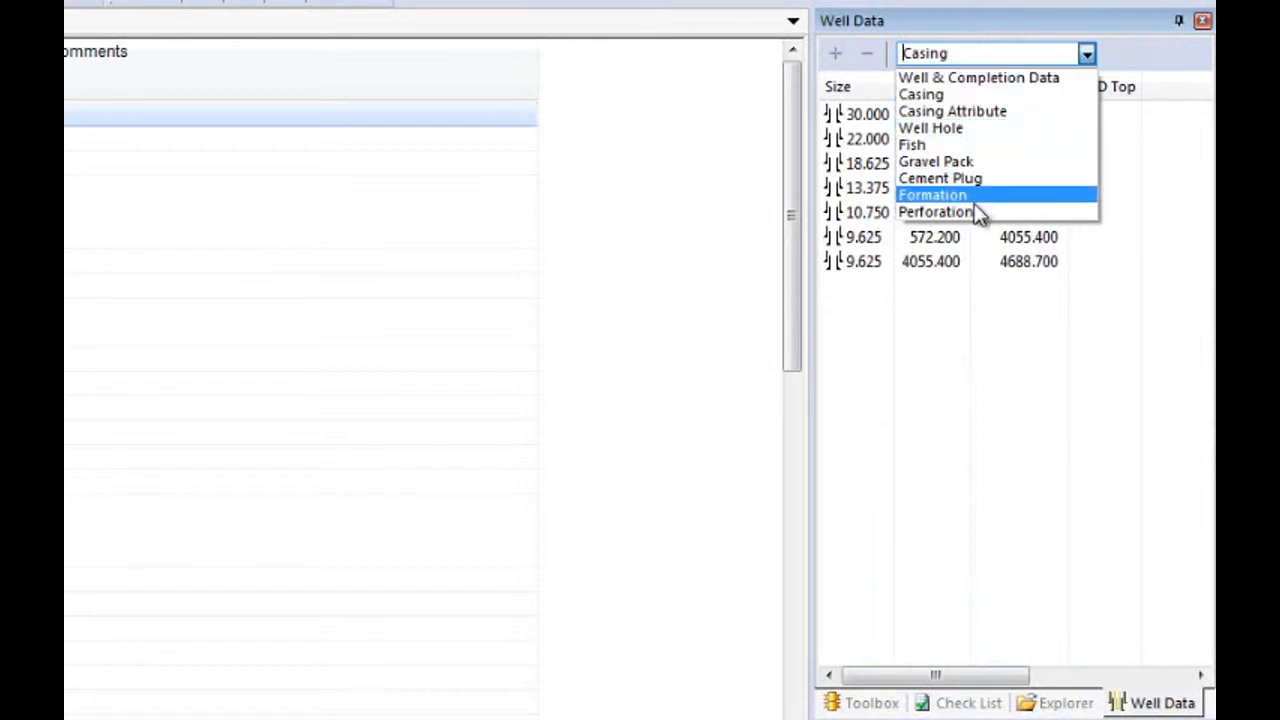
pyautogui.click(935, 211)
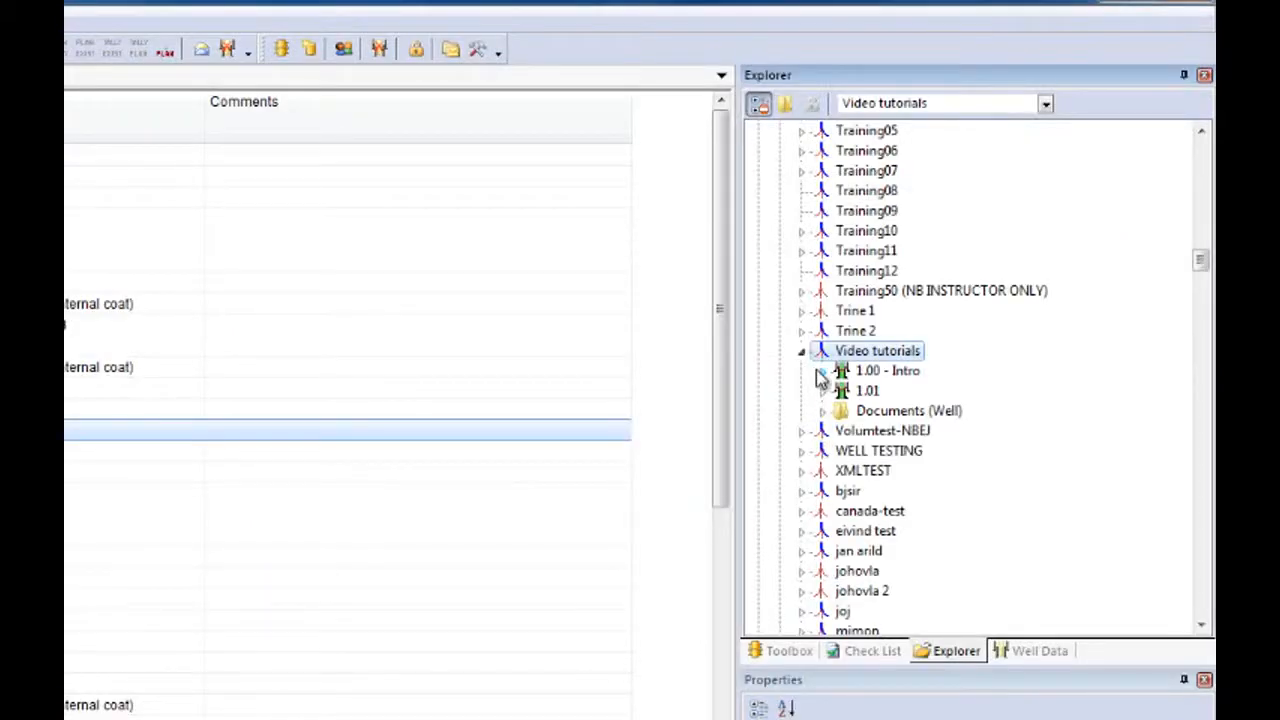
# Expand 1.00 - Intro, view its Plan, Tally, Existing and PA versions, then expand the well documents
pyautogui.click(820, 370)
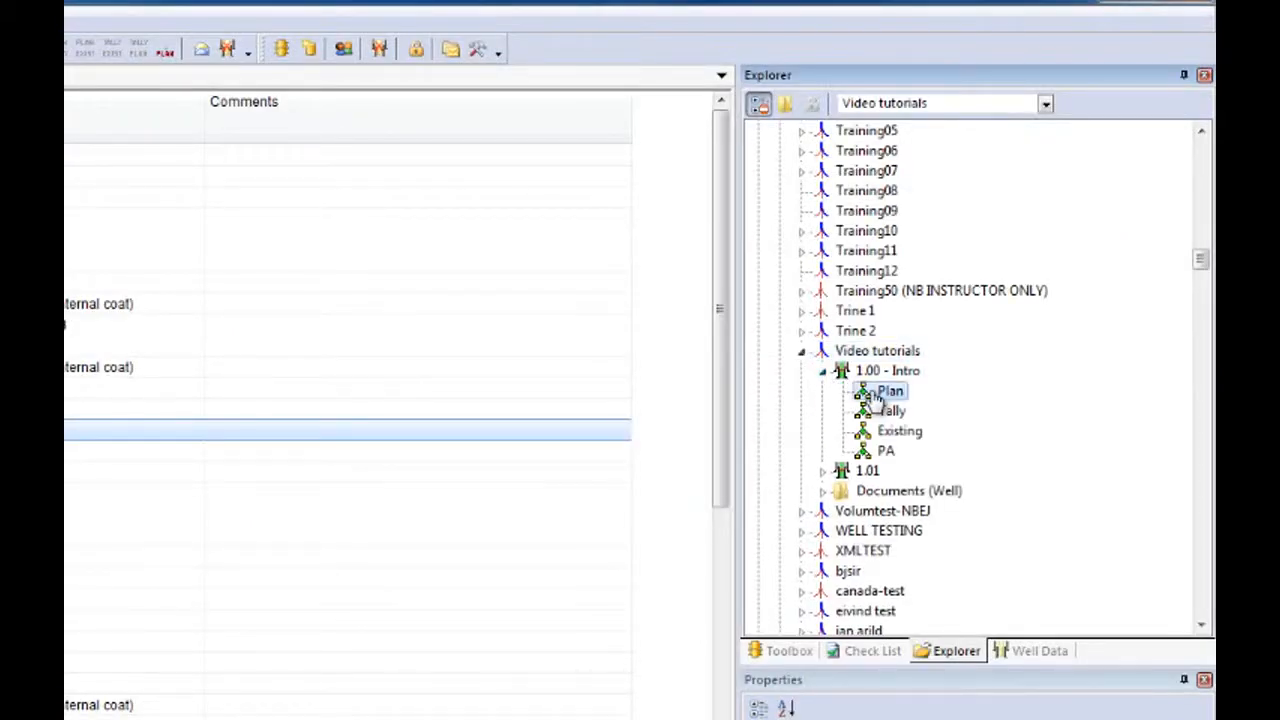
pyautogui.click(890, 410)
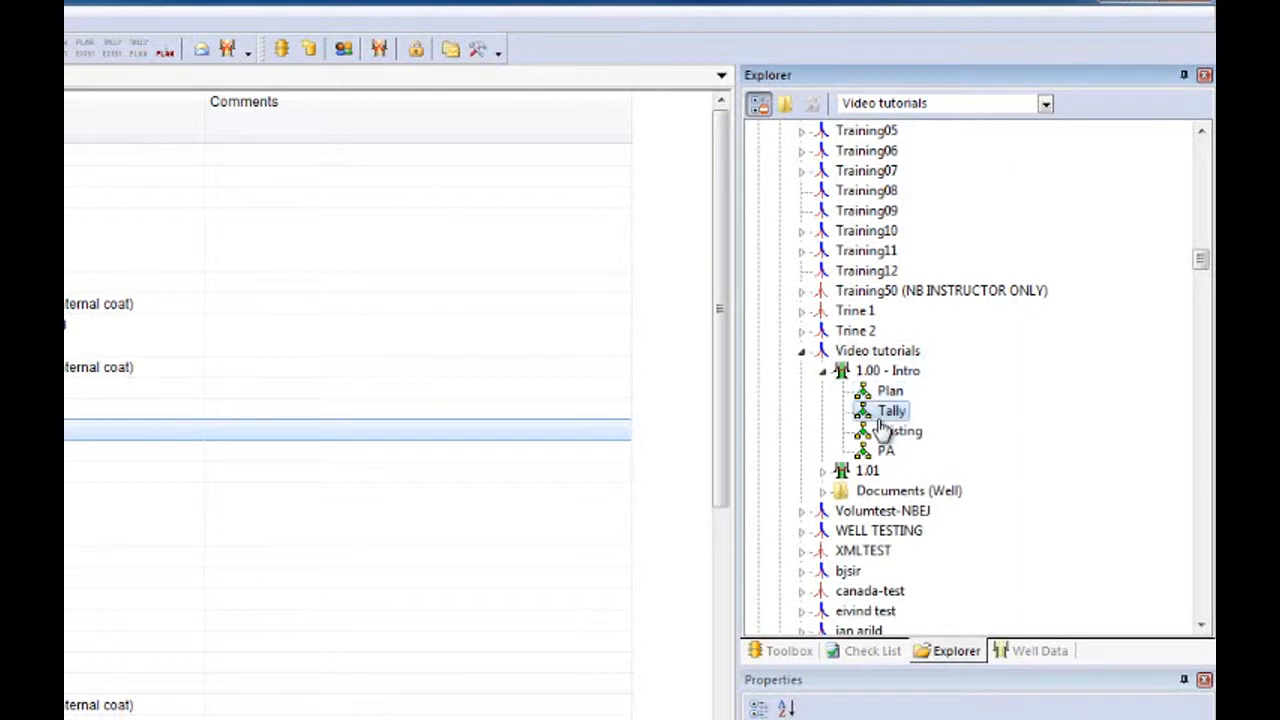
pyautogui.click(899, 430)
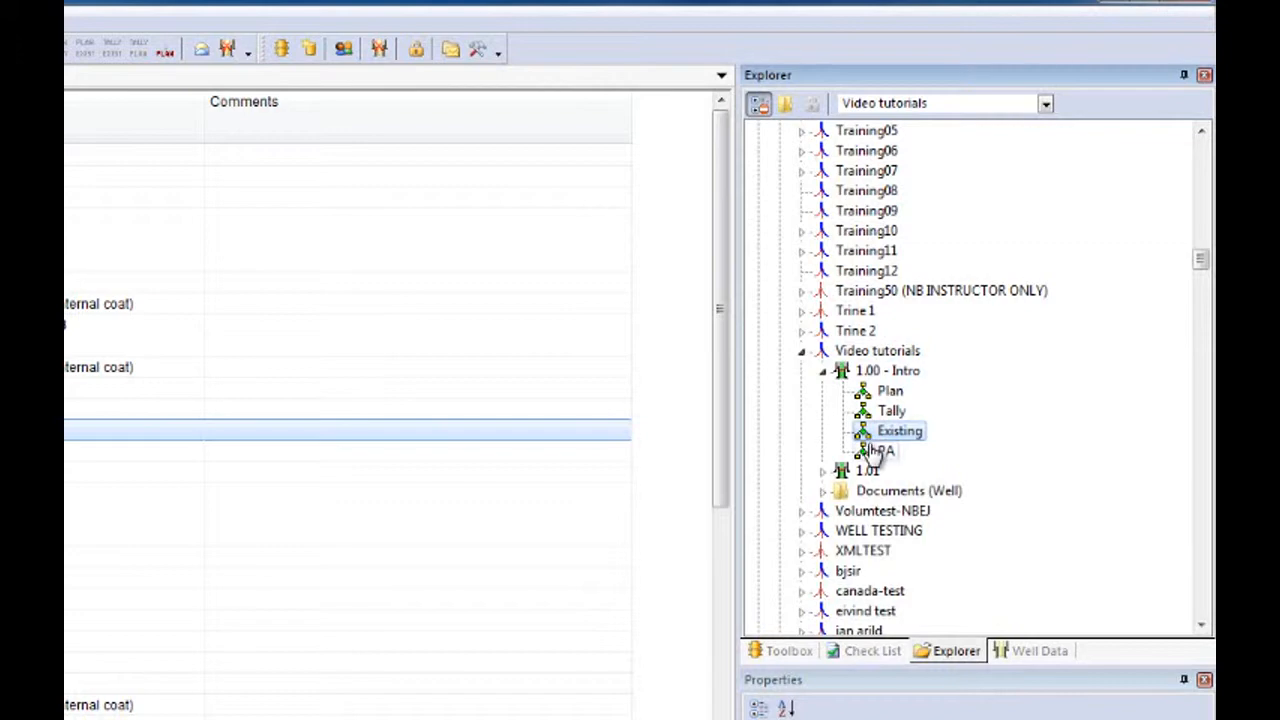
pyautogui.click(879, 451)
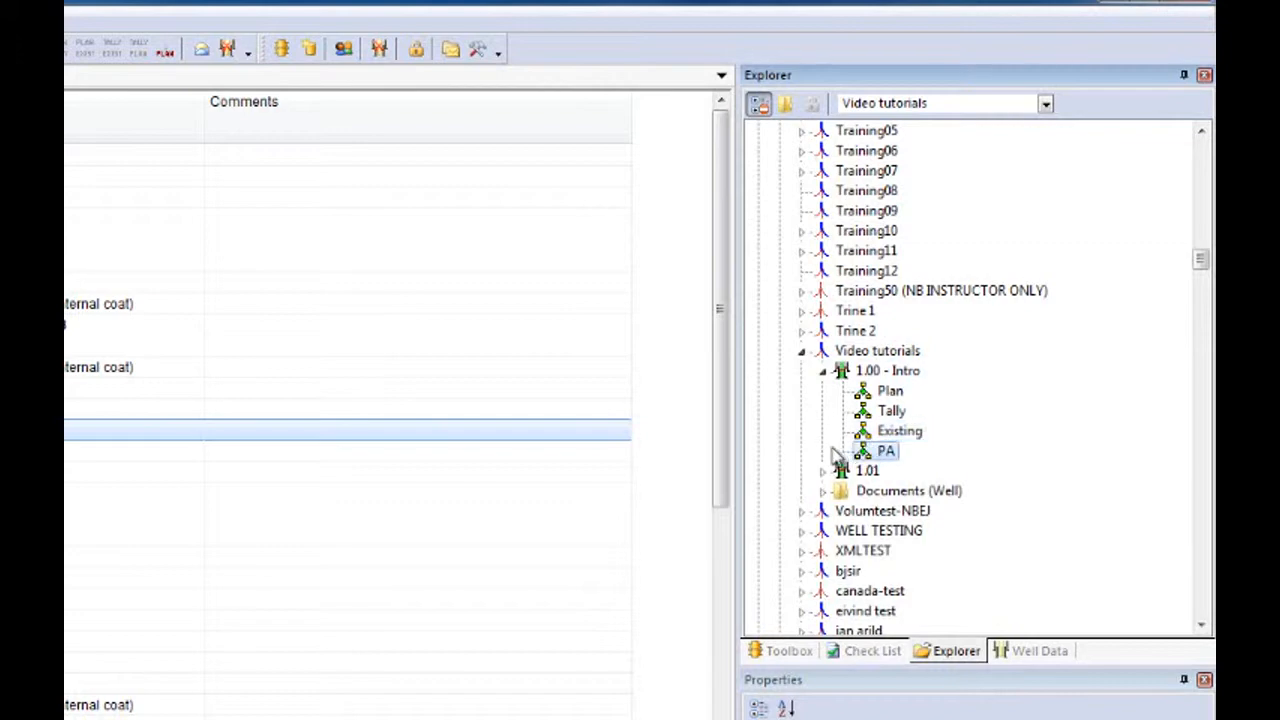
pyautogui.click(821, 471)
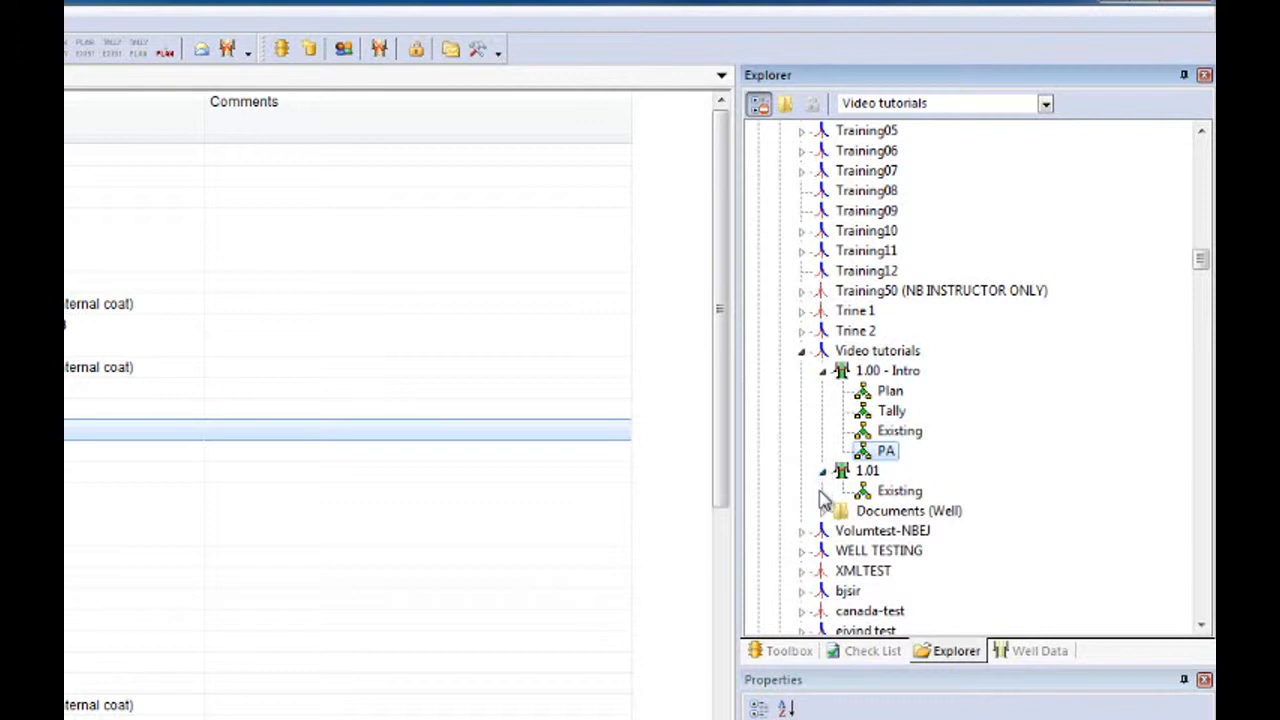
pyautogui.moveTo(825, 520)
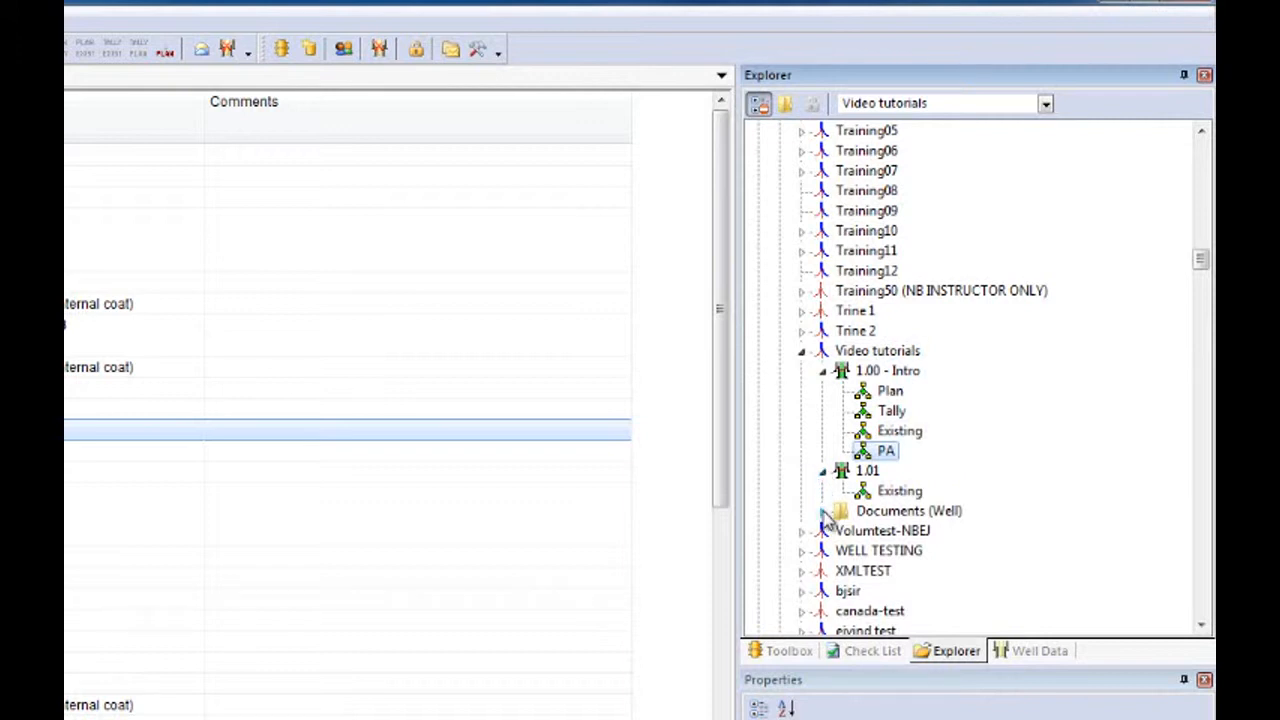
pyautogui.click(822, 511)
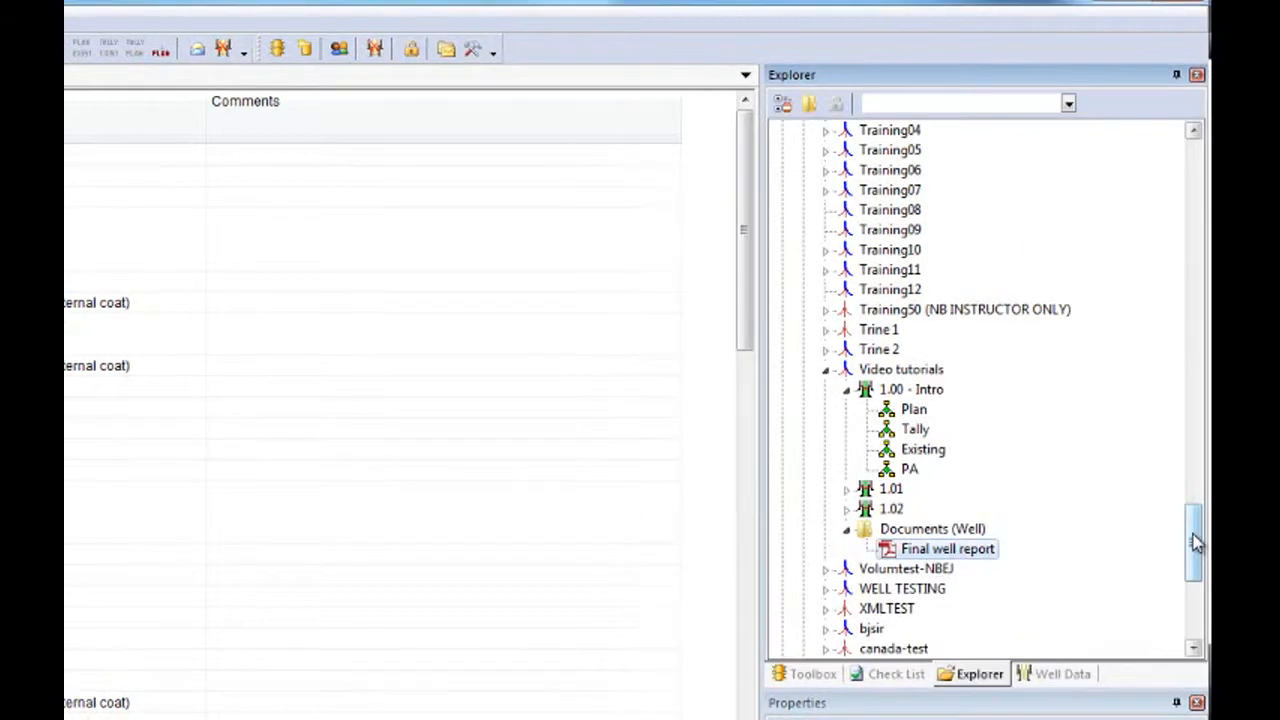
# Expand the How-To Documents and CSD User Manual folders under Documents (System)
pyautogui.scroll(3)
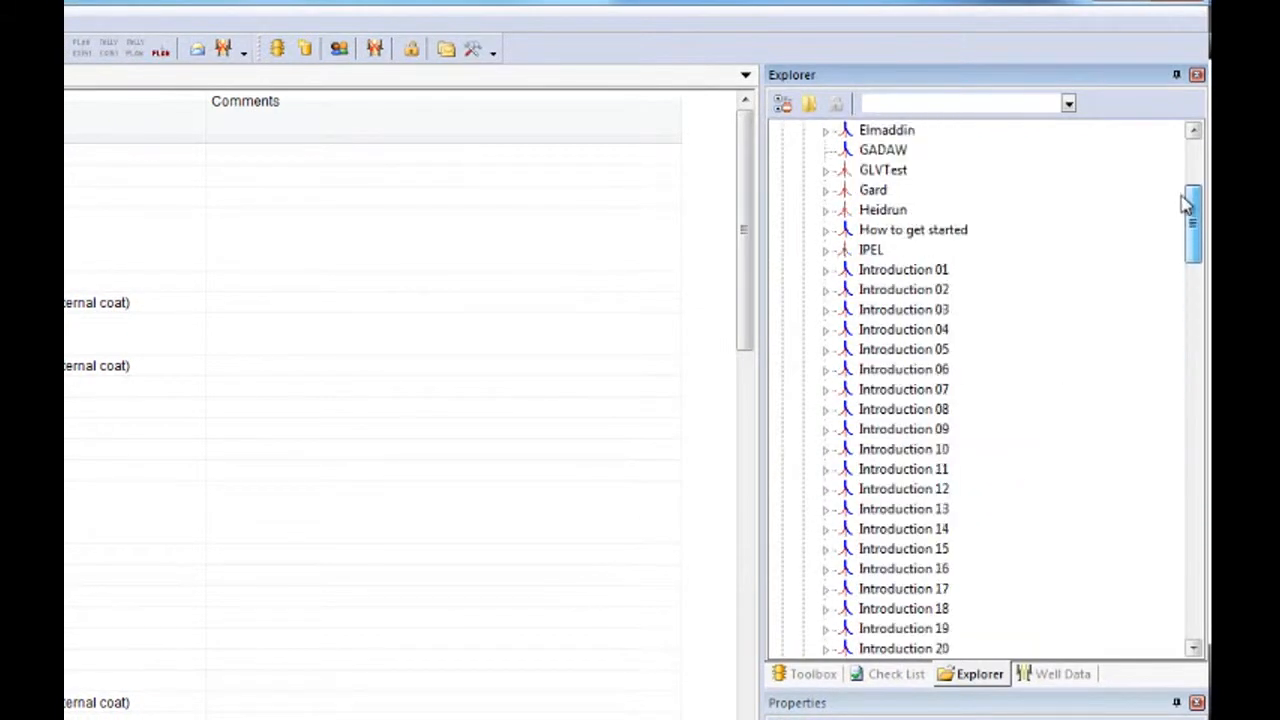
pyautogui.scroll(3)
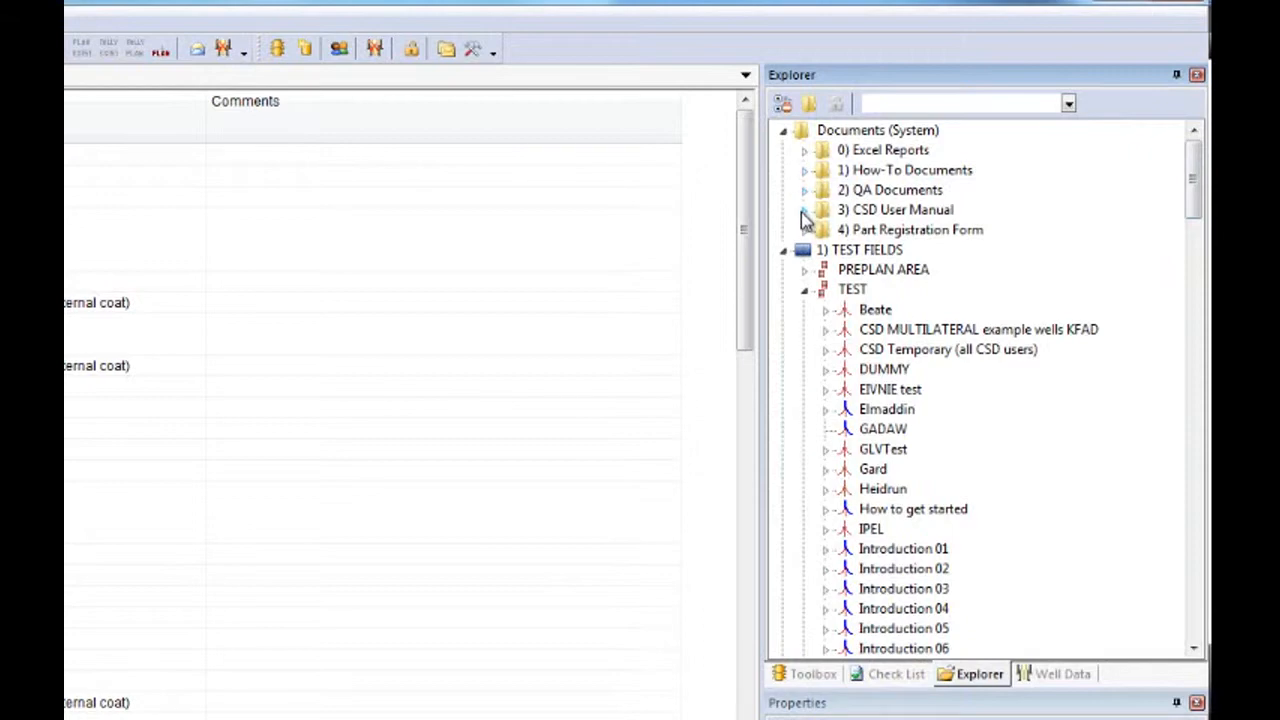
pyautogui.click(803, 169)
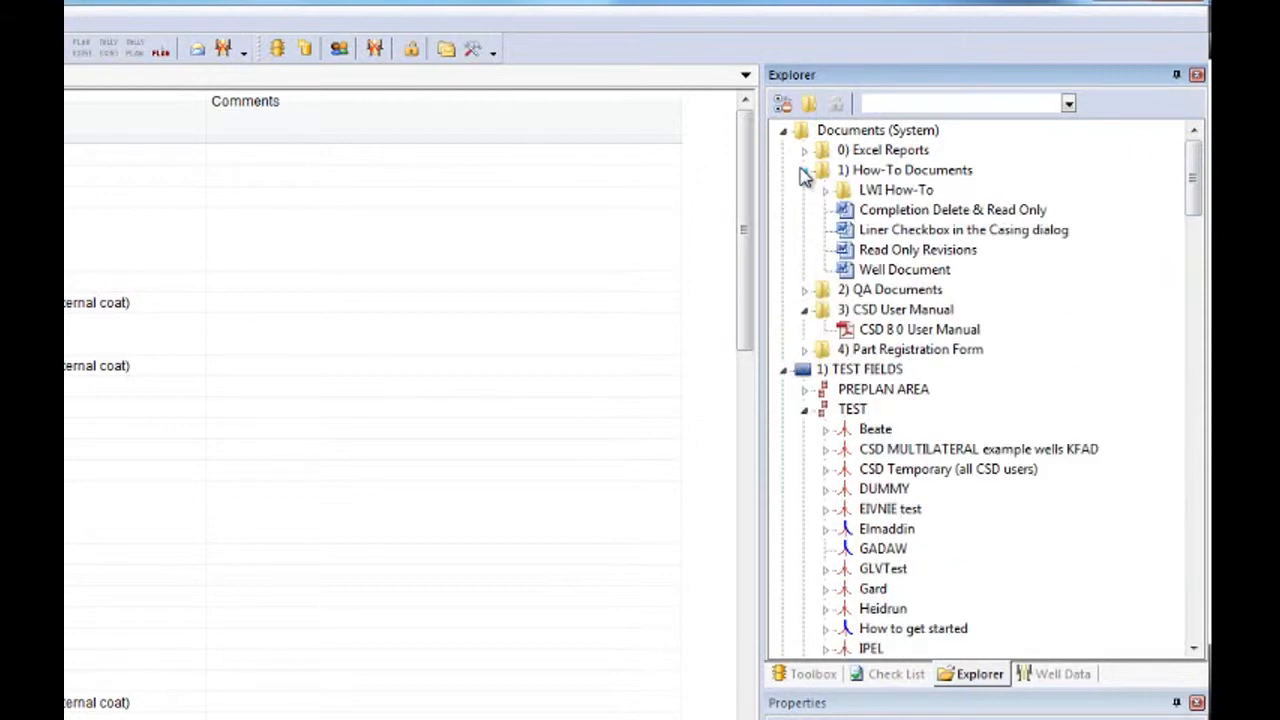
pyautogui.click(804, 349)
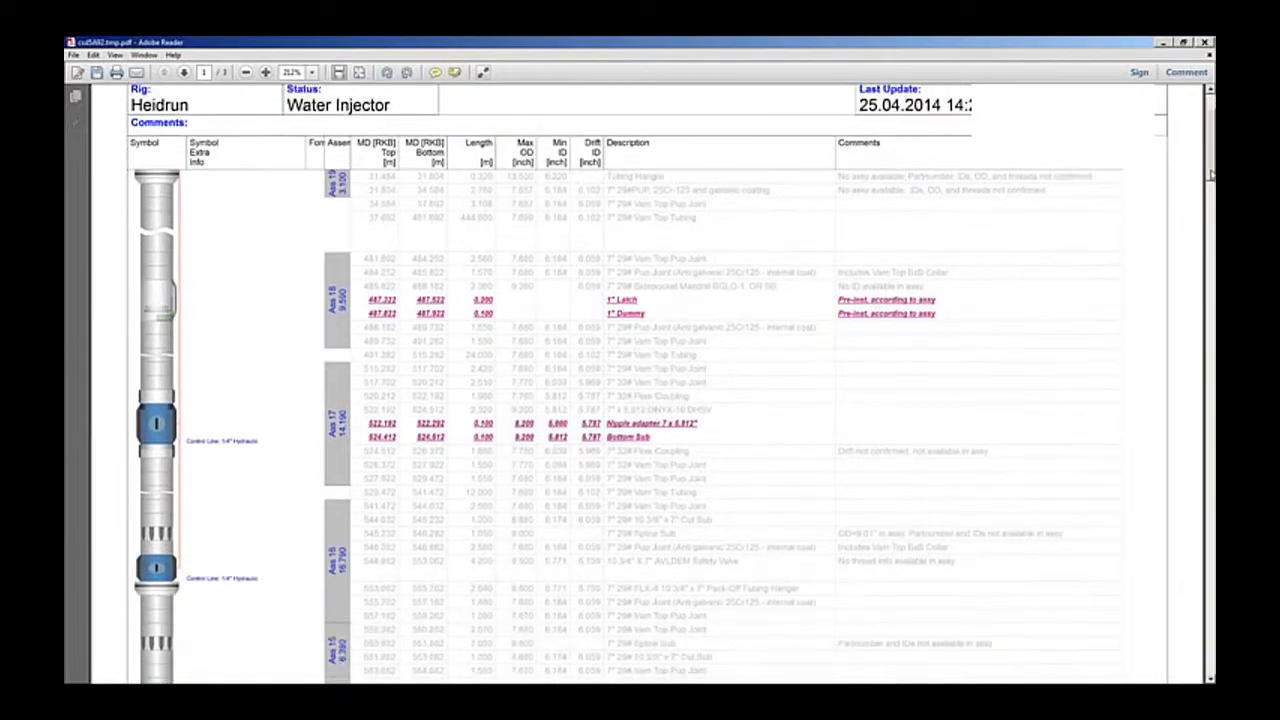
# Scroll through the Heidrun water injector schematic PDF onto page 2
pyautogui.scroll(-3)
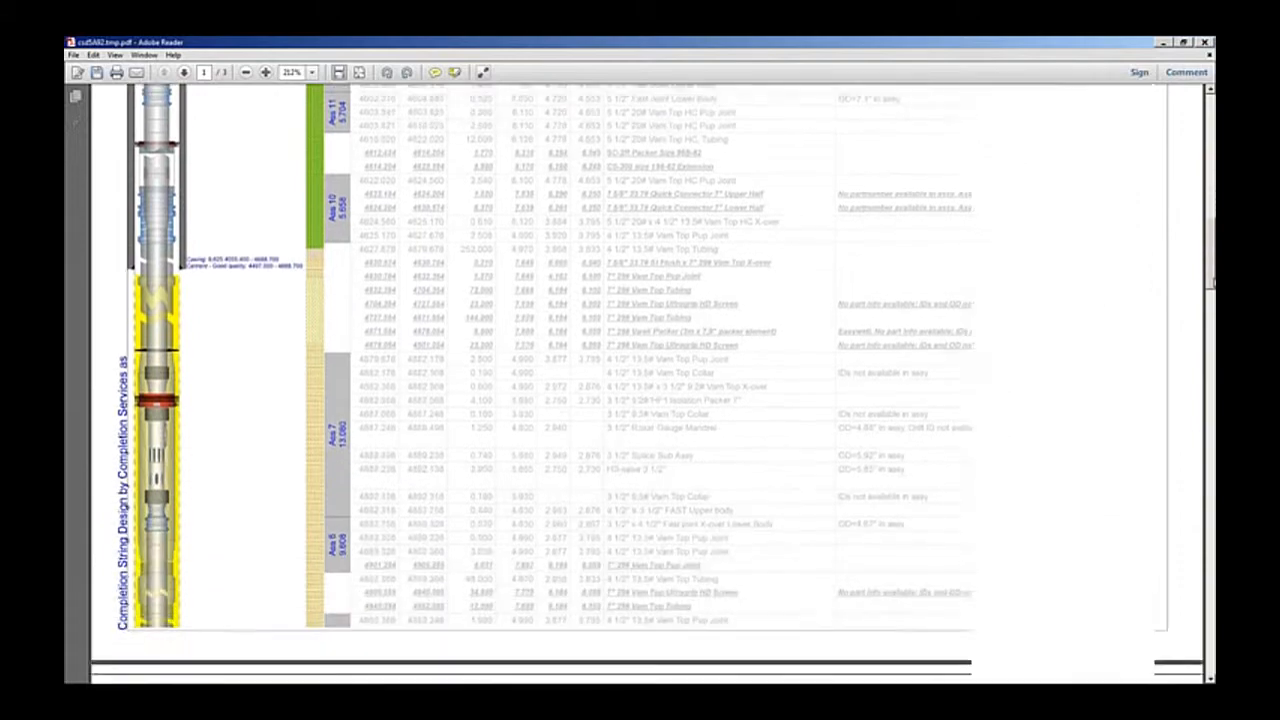
pyautogui.scroll(-3)
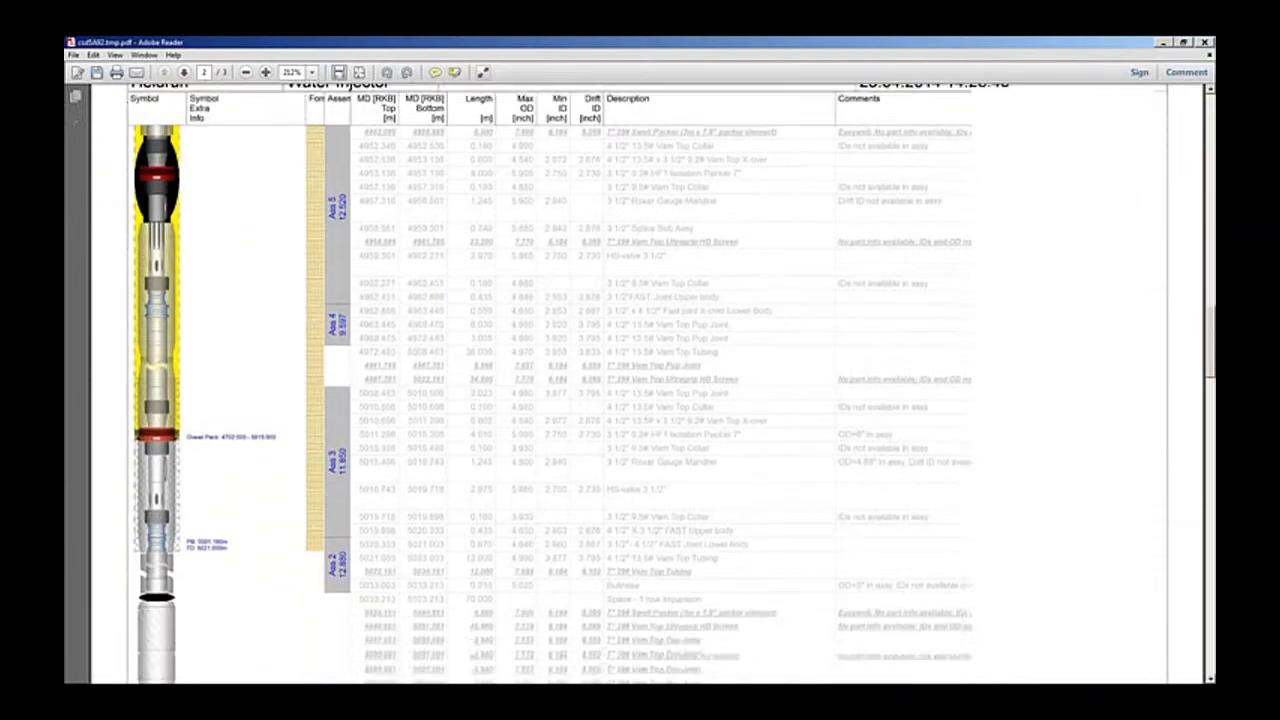